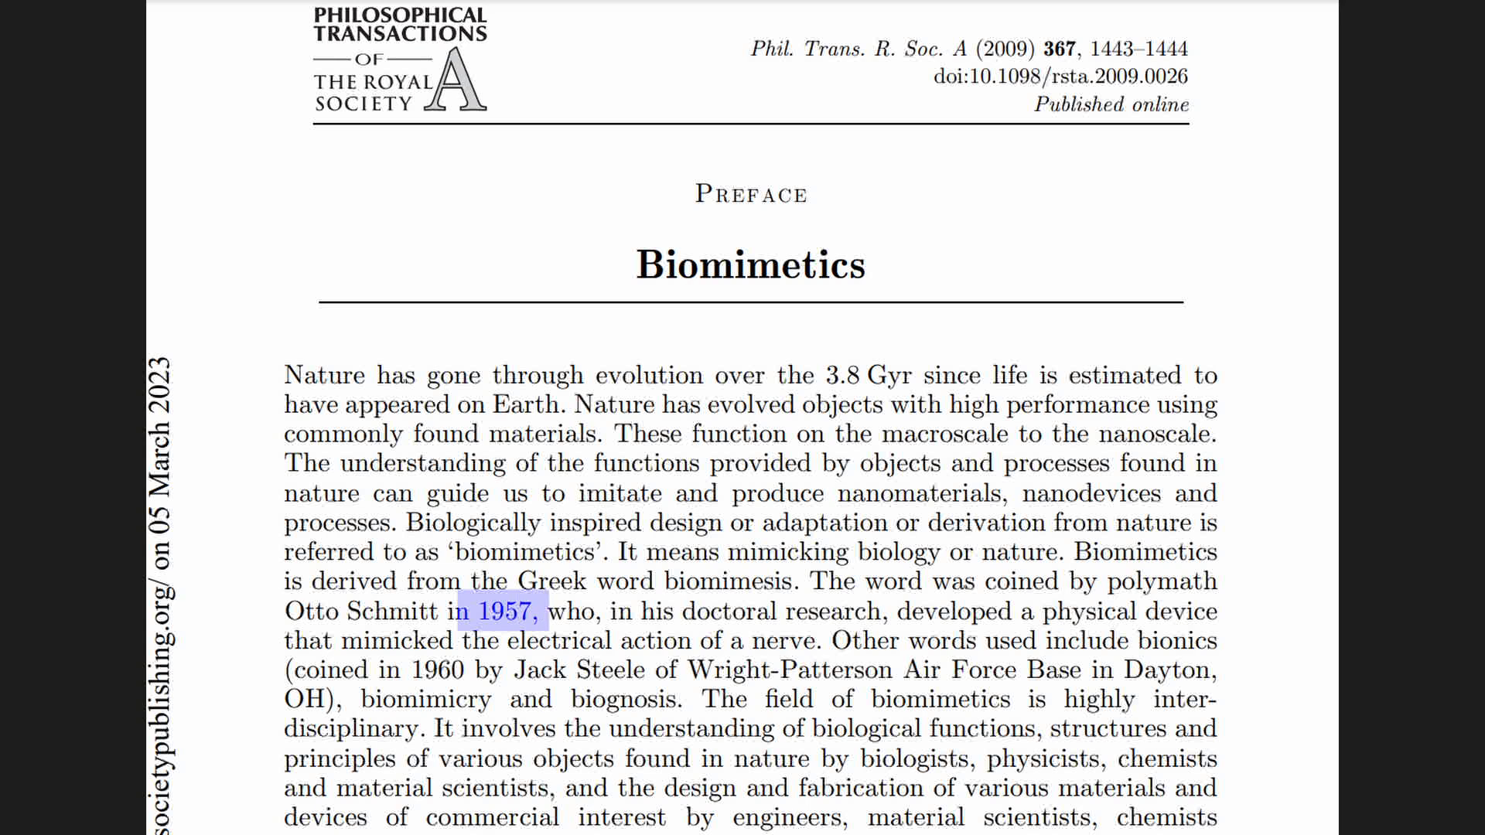
# Step: Highlight 'in 1957,' in the Biomimetics preface, the year the word was coined
pyautogui.moveTo(493, 611); pyautogui.dragTo(284, 610)
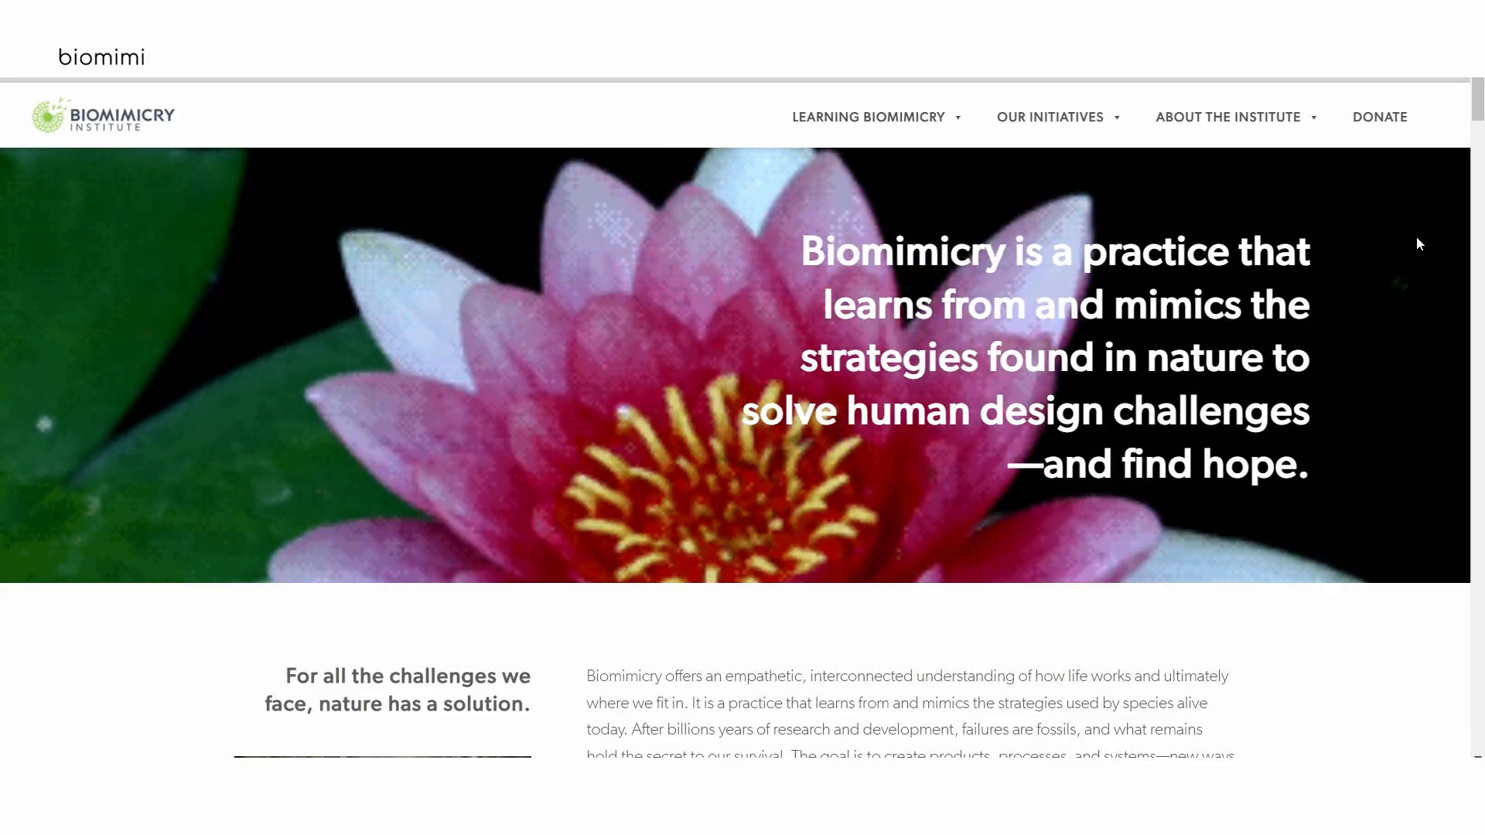
# Step: Open the 'What is biomimicry' page and scroll toward the bioinspired design section
pyautogui.click(866, 117)
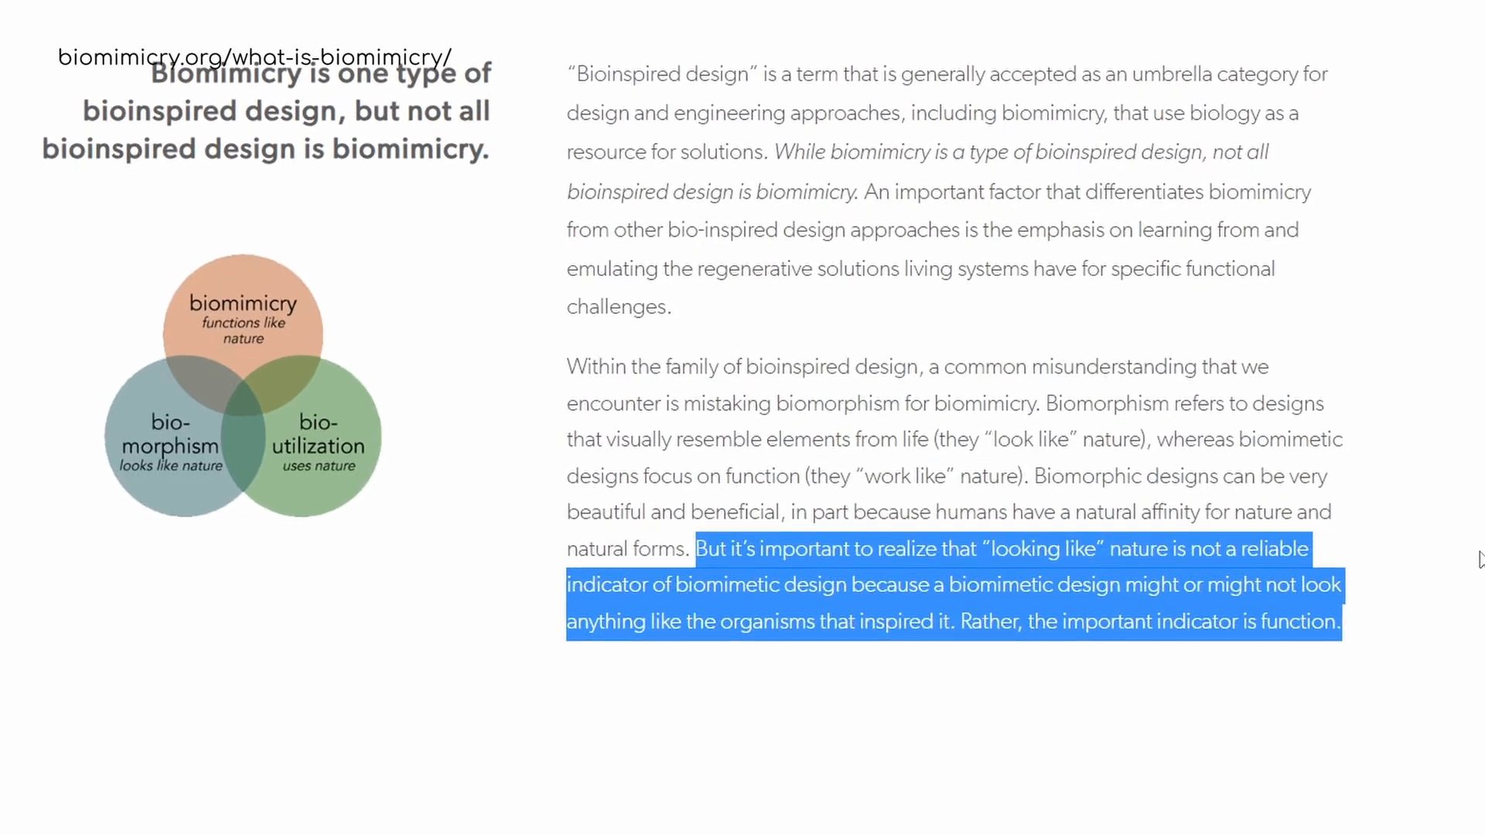
pyautogui.scroll(-3)
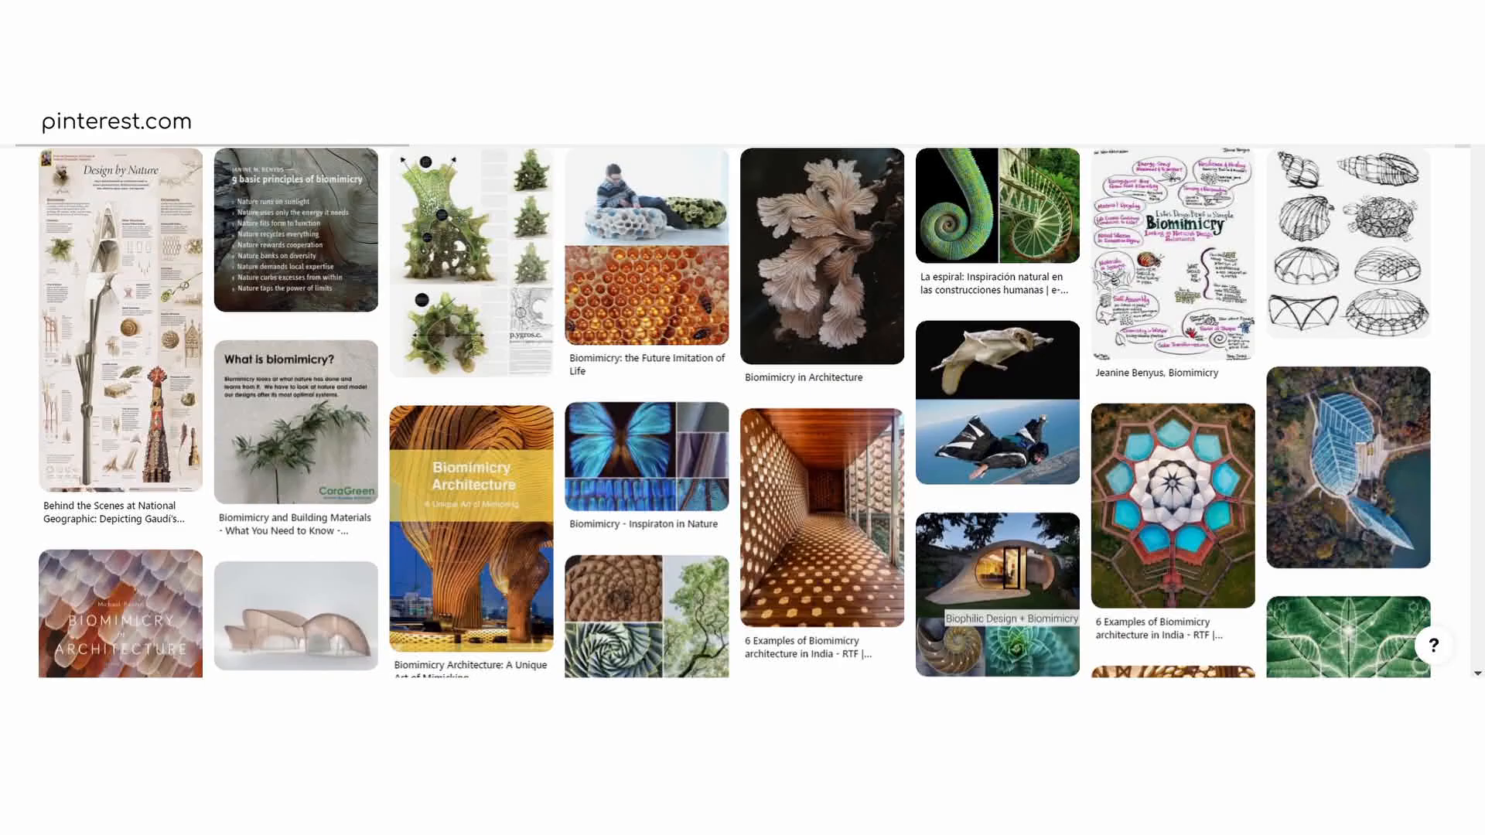
# Step: Scroll through the Pinterest biomimicry architecture and nature-inspired design pins
pyautogui.scroll(-3)
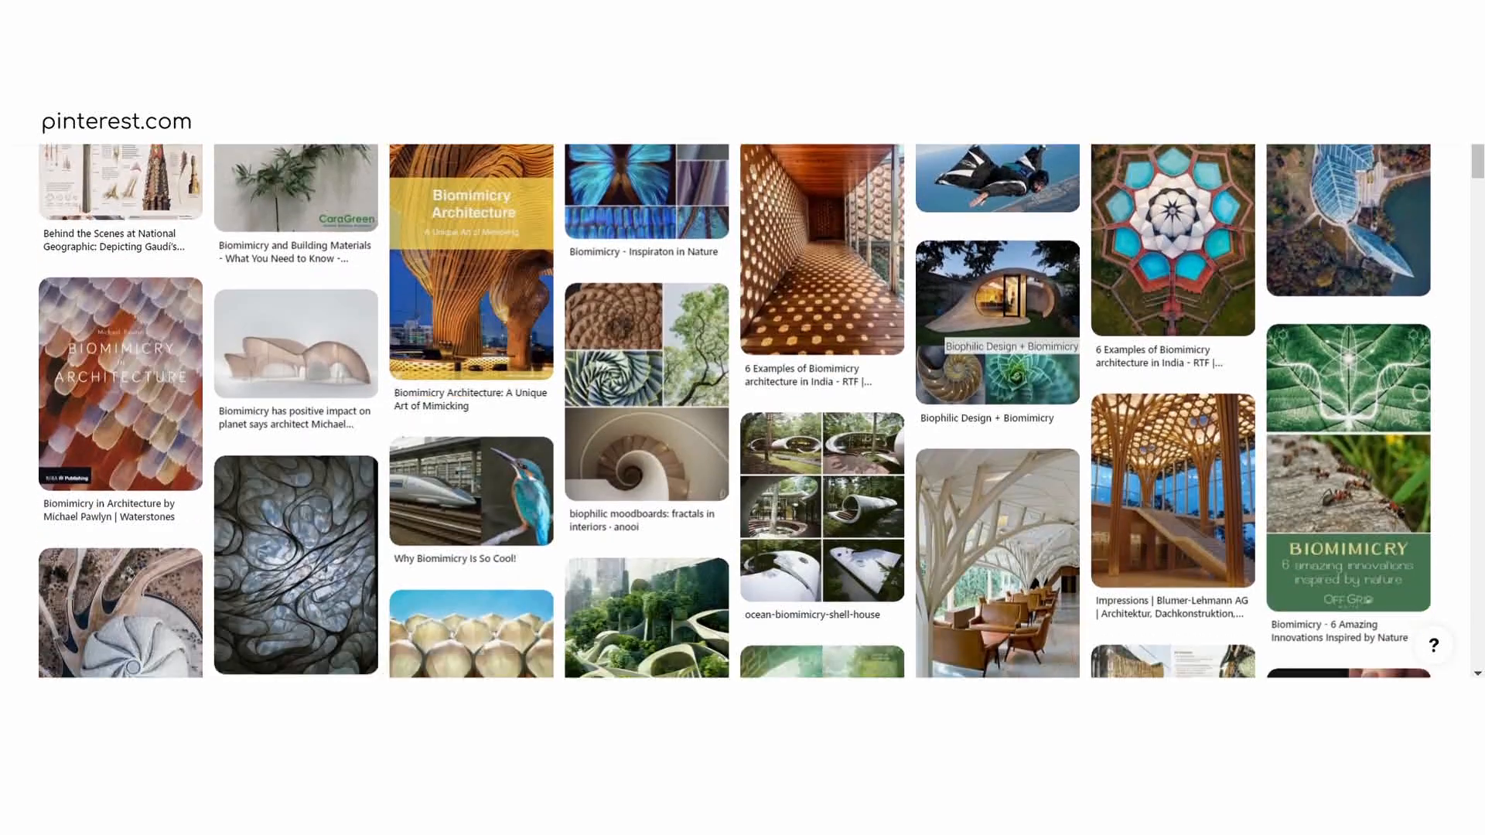
pyautogui.scroll(-3)
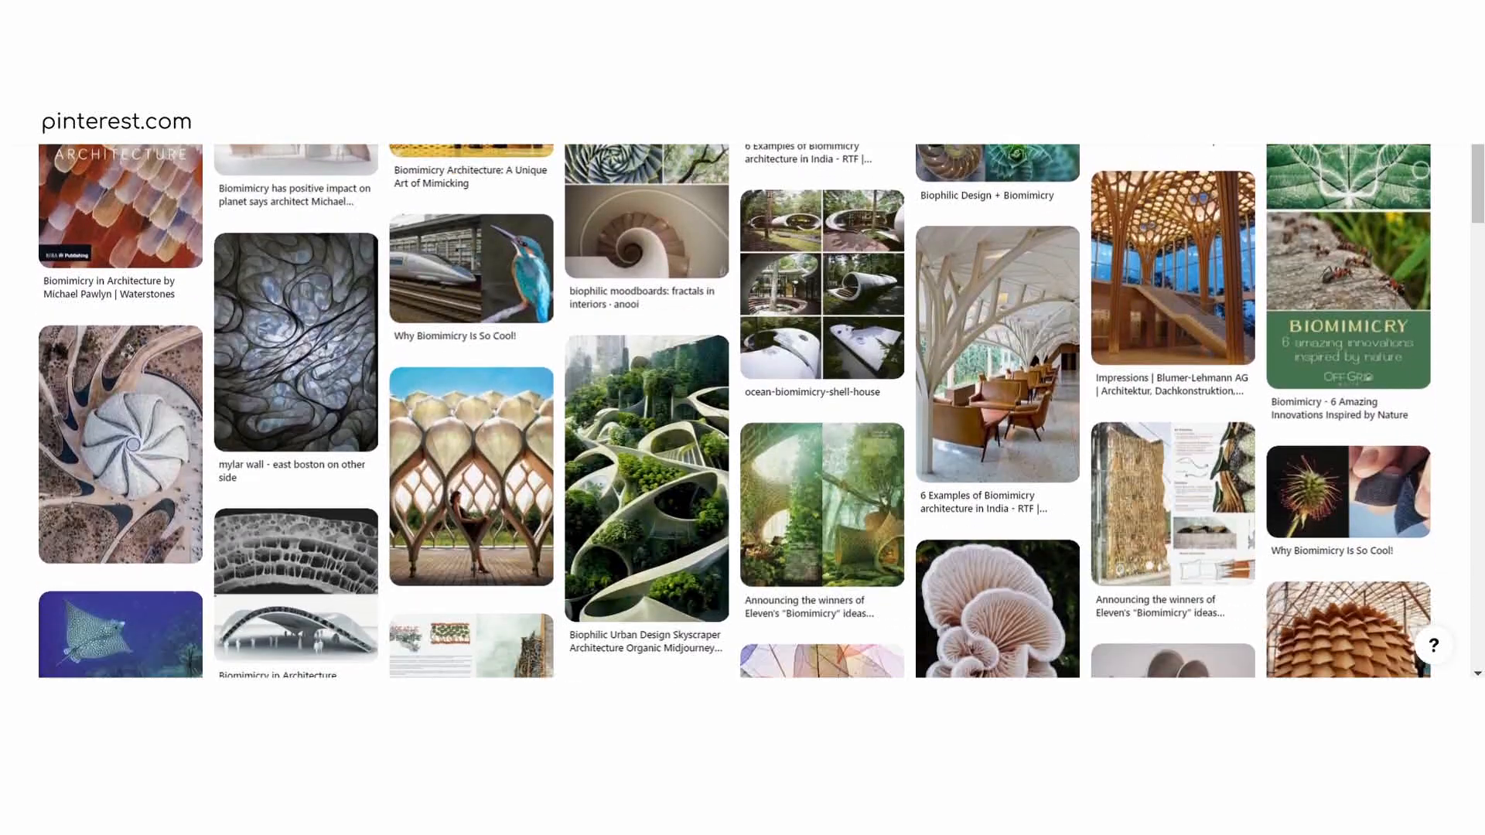
pyautogui.scroll(-3)
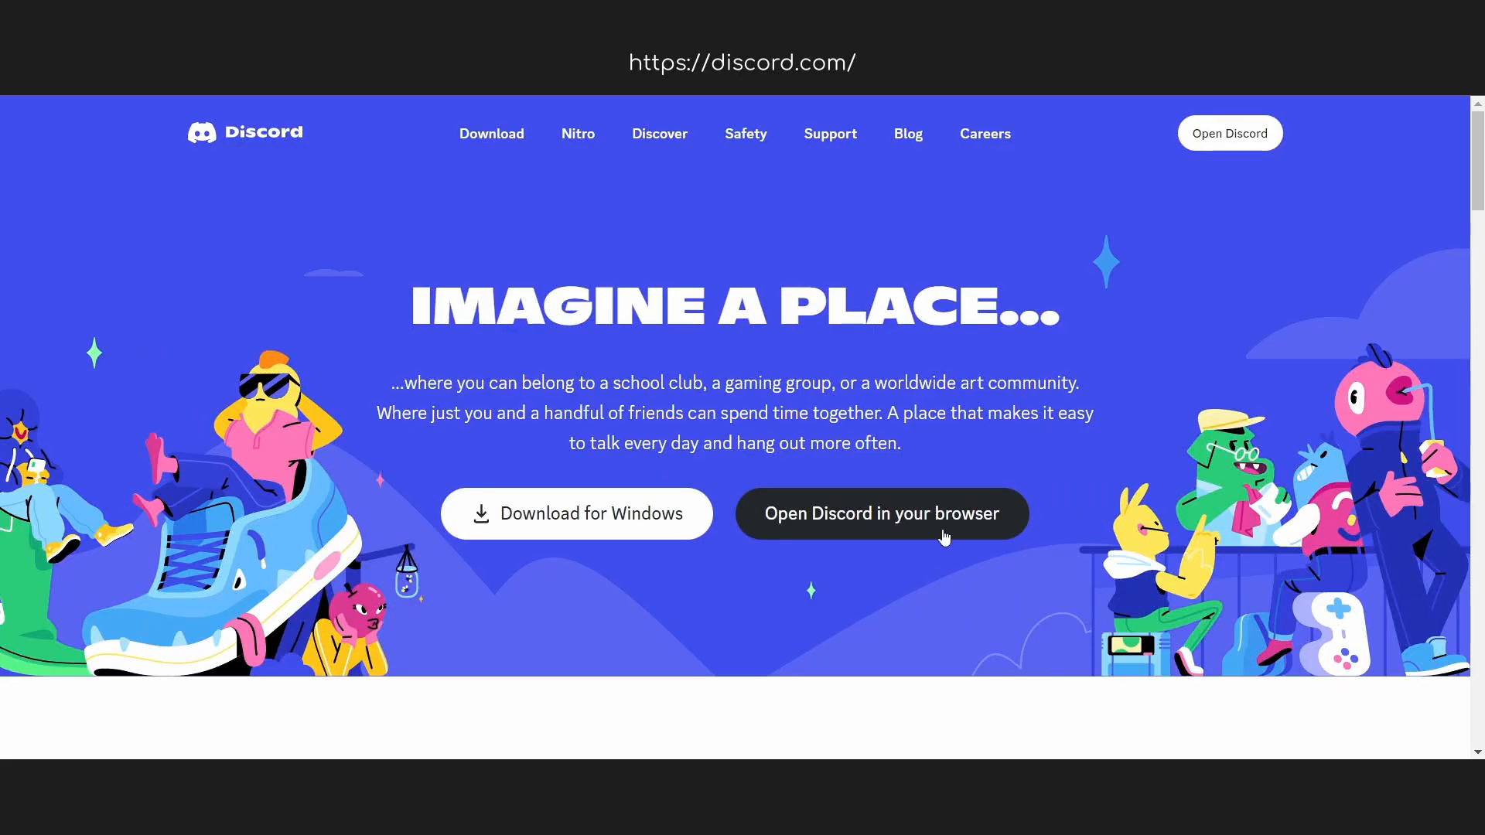
# Step: Authorize the Midjourney Bot, send an /imagine prompt, then request U3 upscale and V3 variations
pyautogui.click(881, 513)
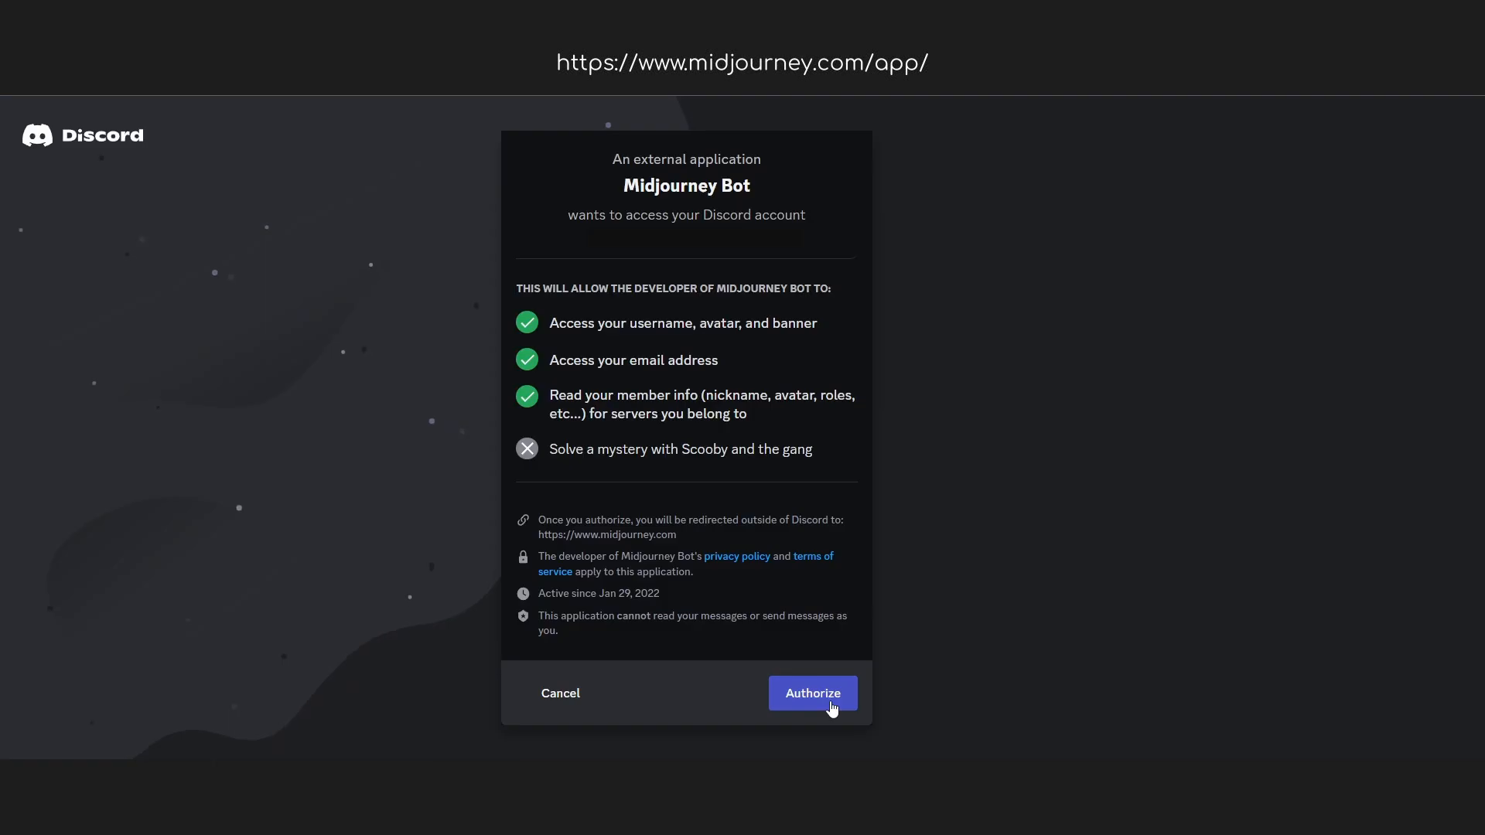
pyautogui.click(810, 692)
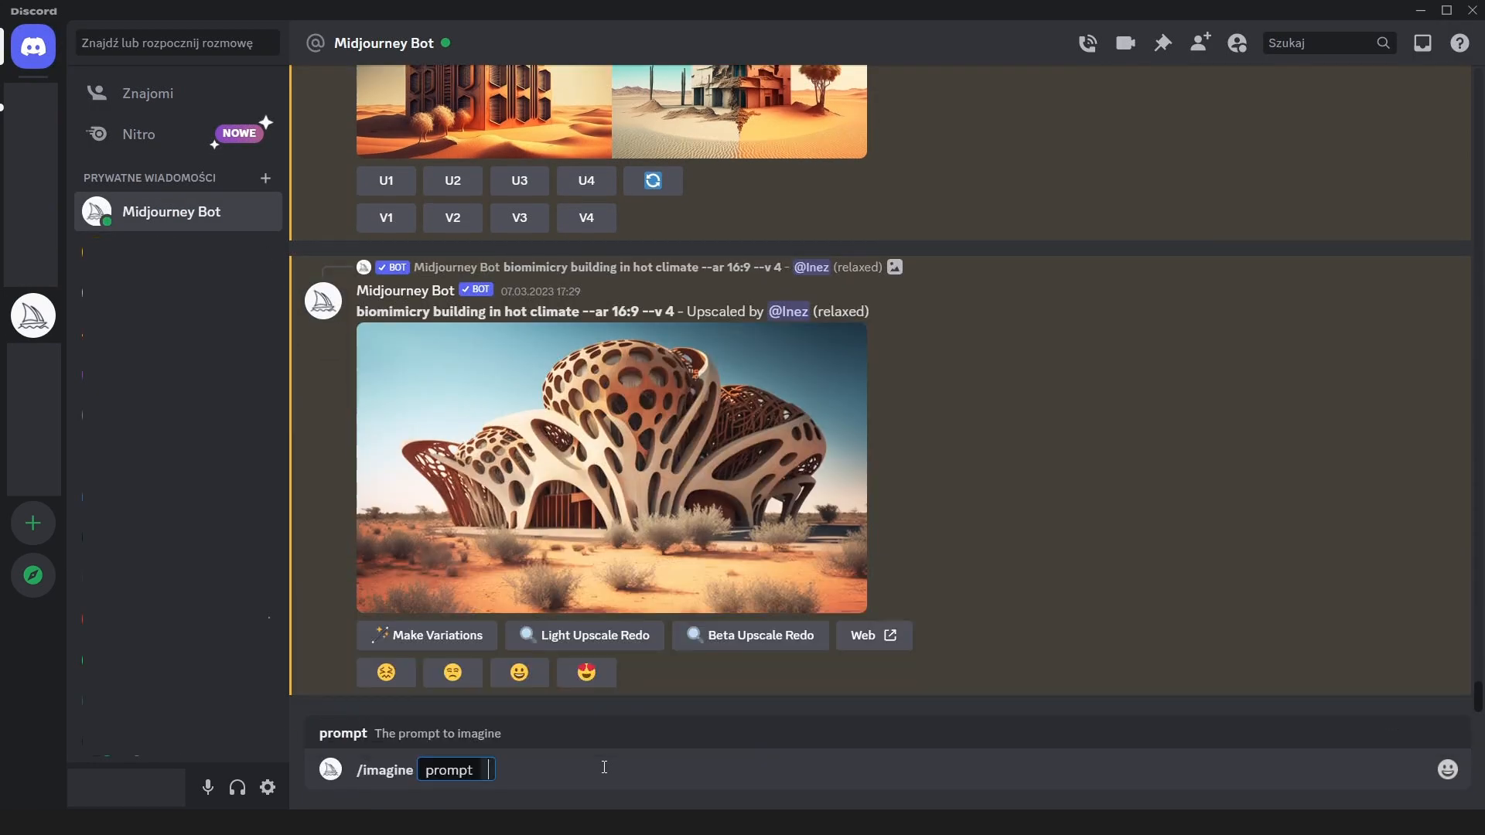
pyautogui.press('Enter')
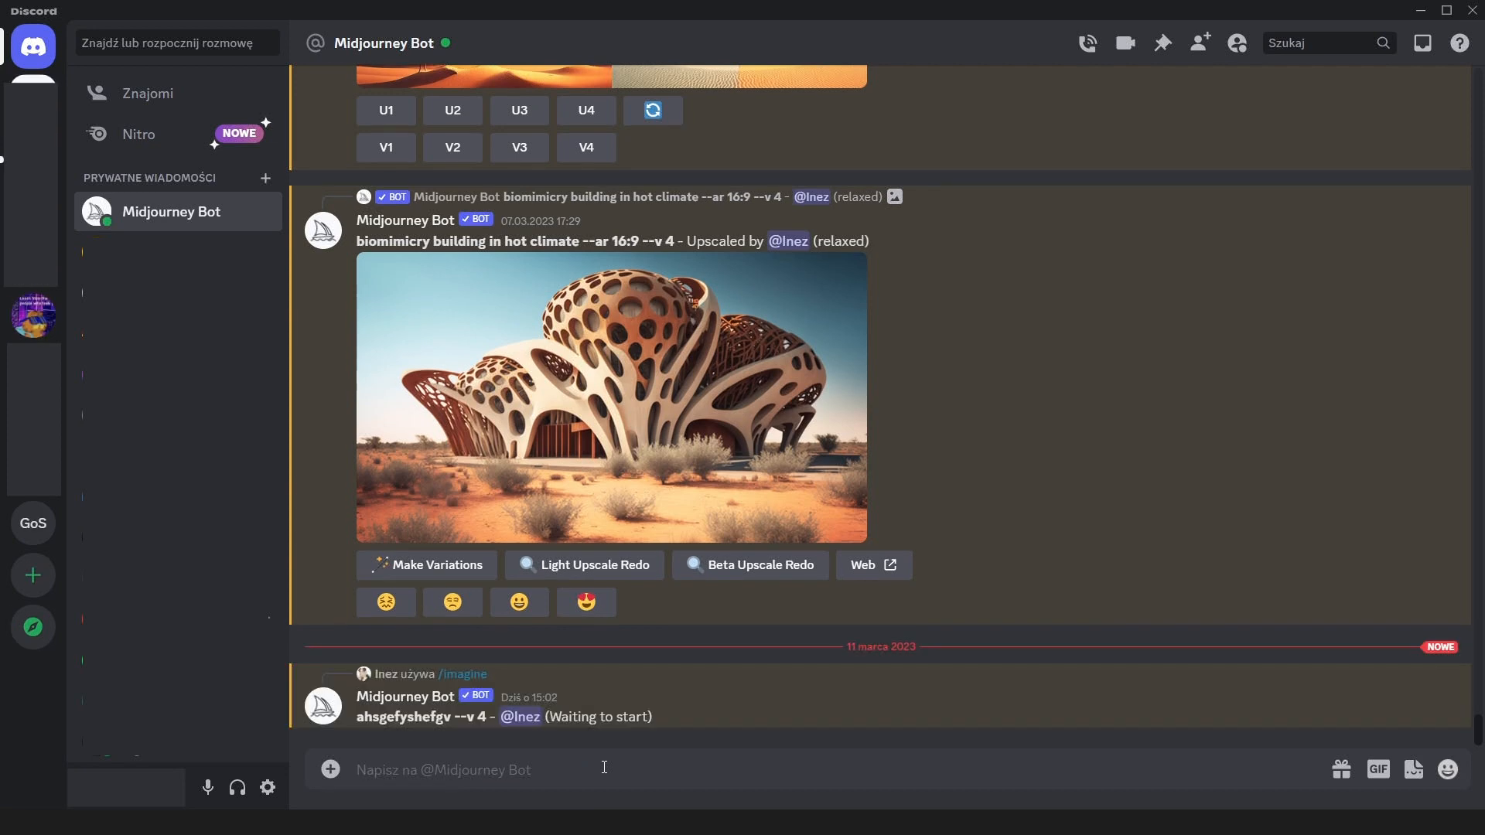
pyautogui.click(519, 586)
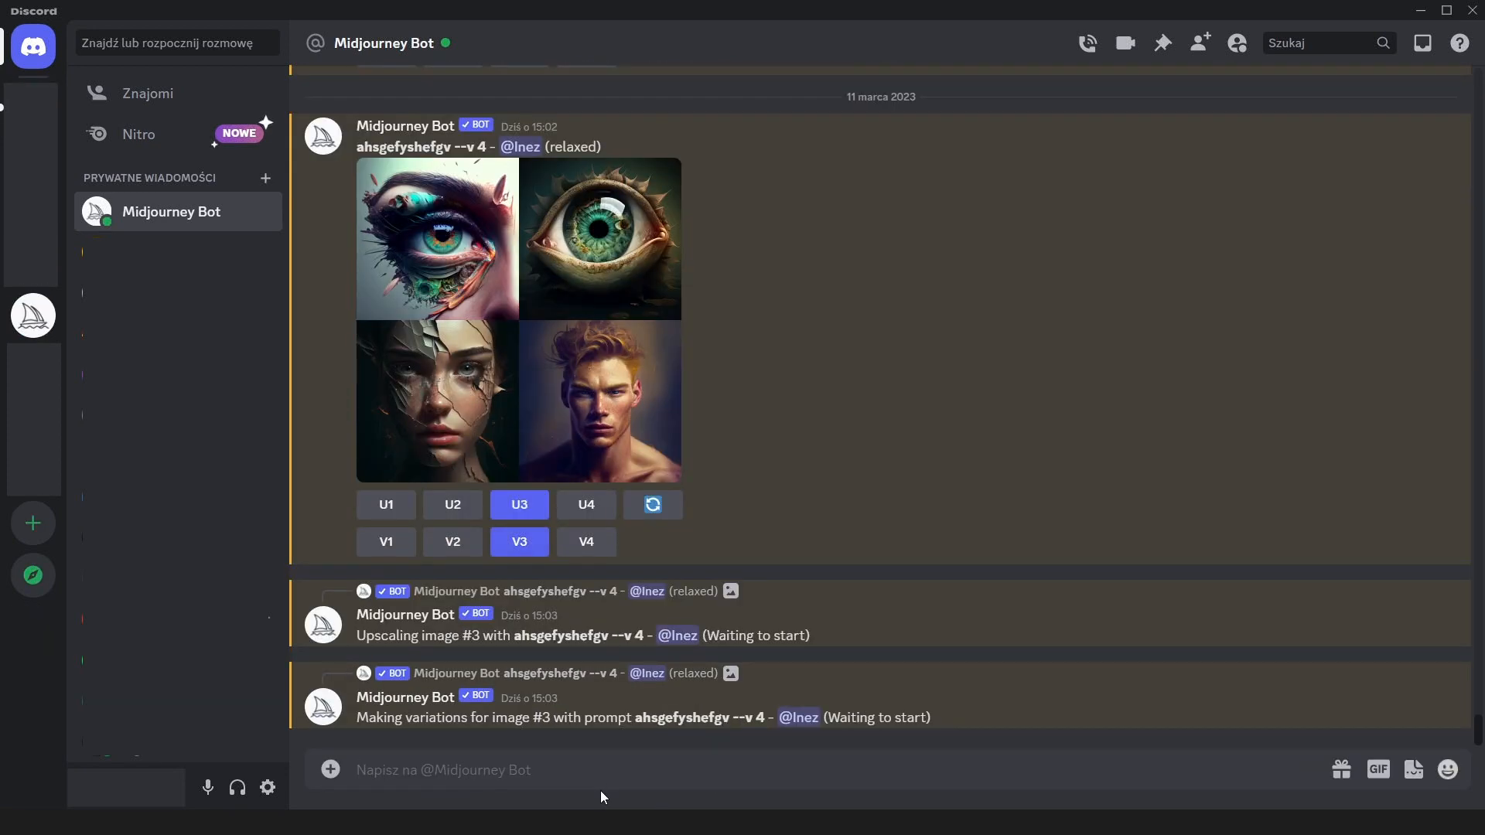
pyautogui.click(436, 401)
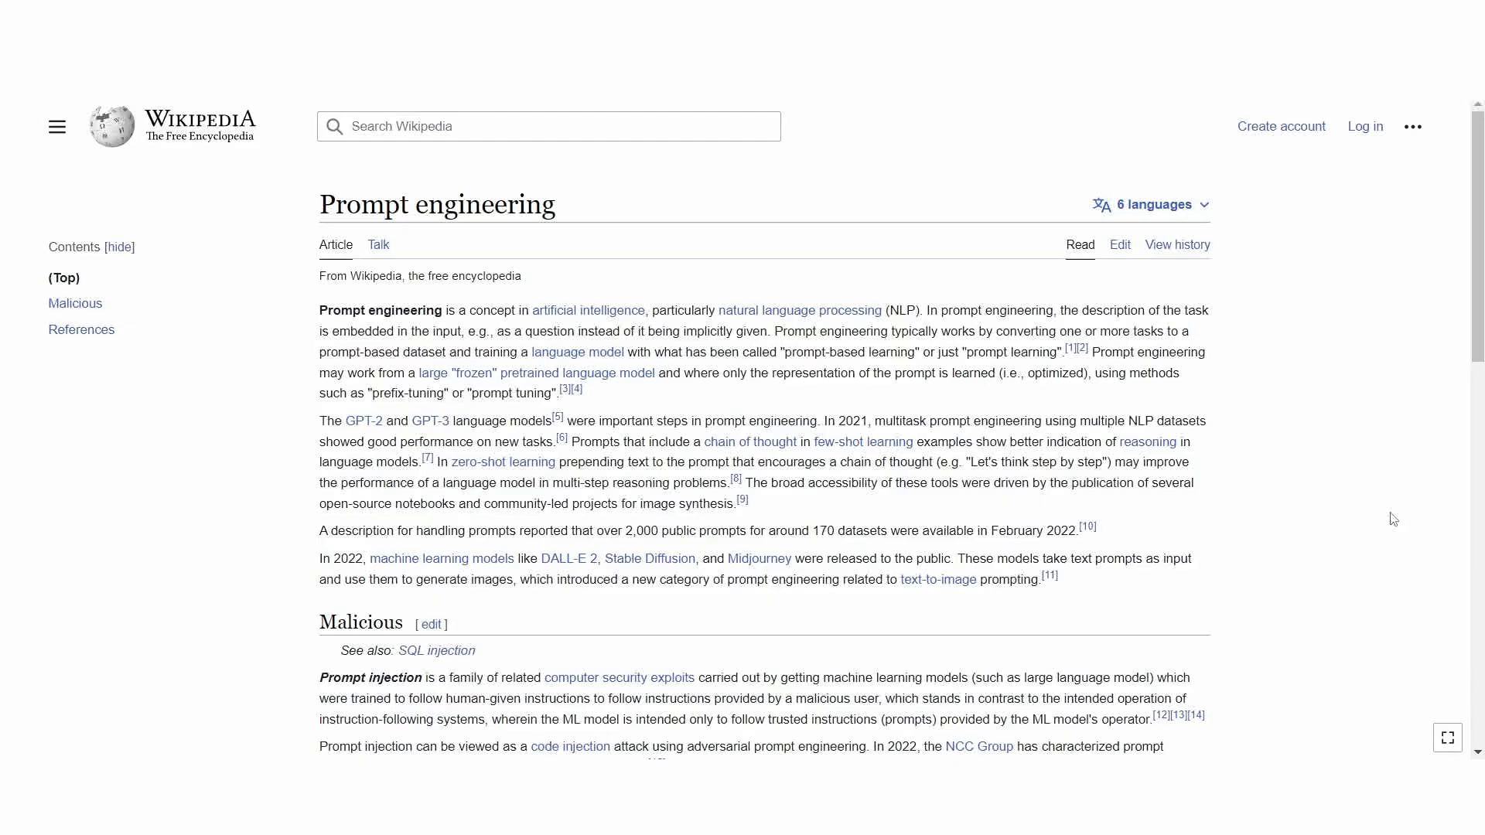
# Step: Scroll the introduction and highlight the paragraph on 2022 text-to-image models
pyautogui.scroll(-3)
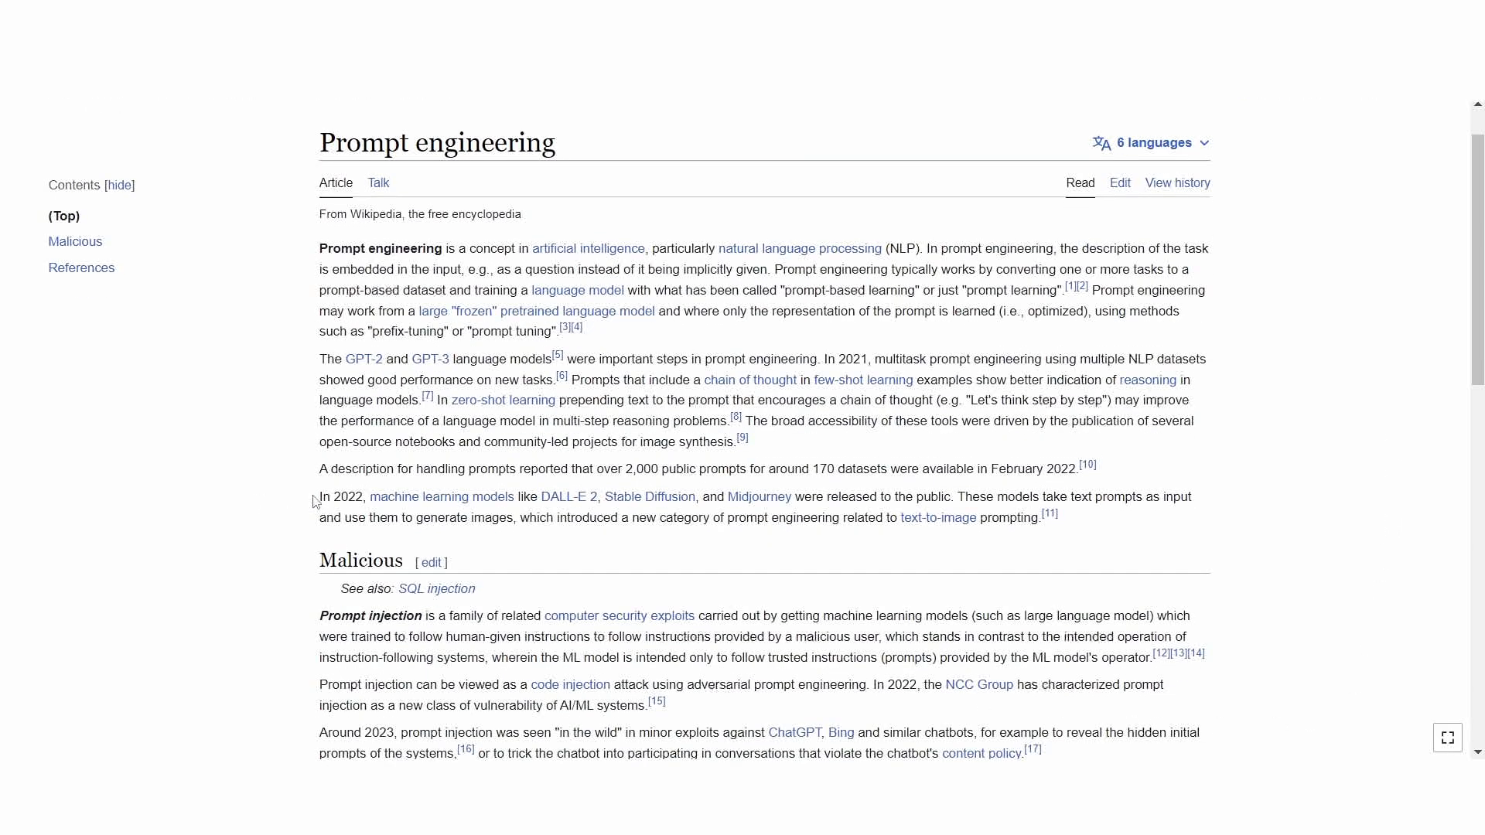
pyautogui.moveTo(320, 496); pyautogui.dragTo(873, 496)
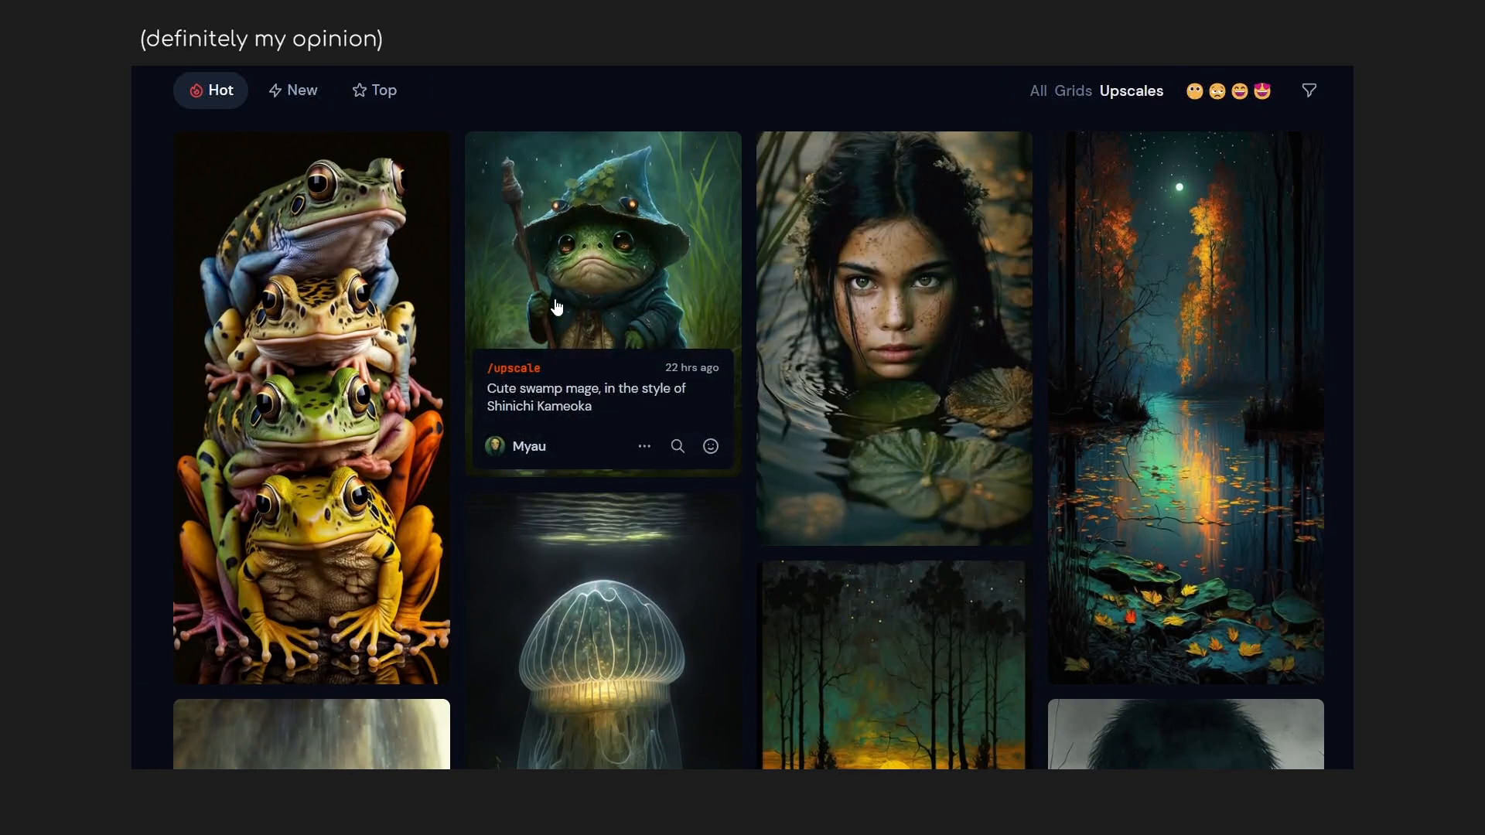
pyautogui.scroll(-3)
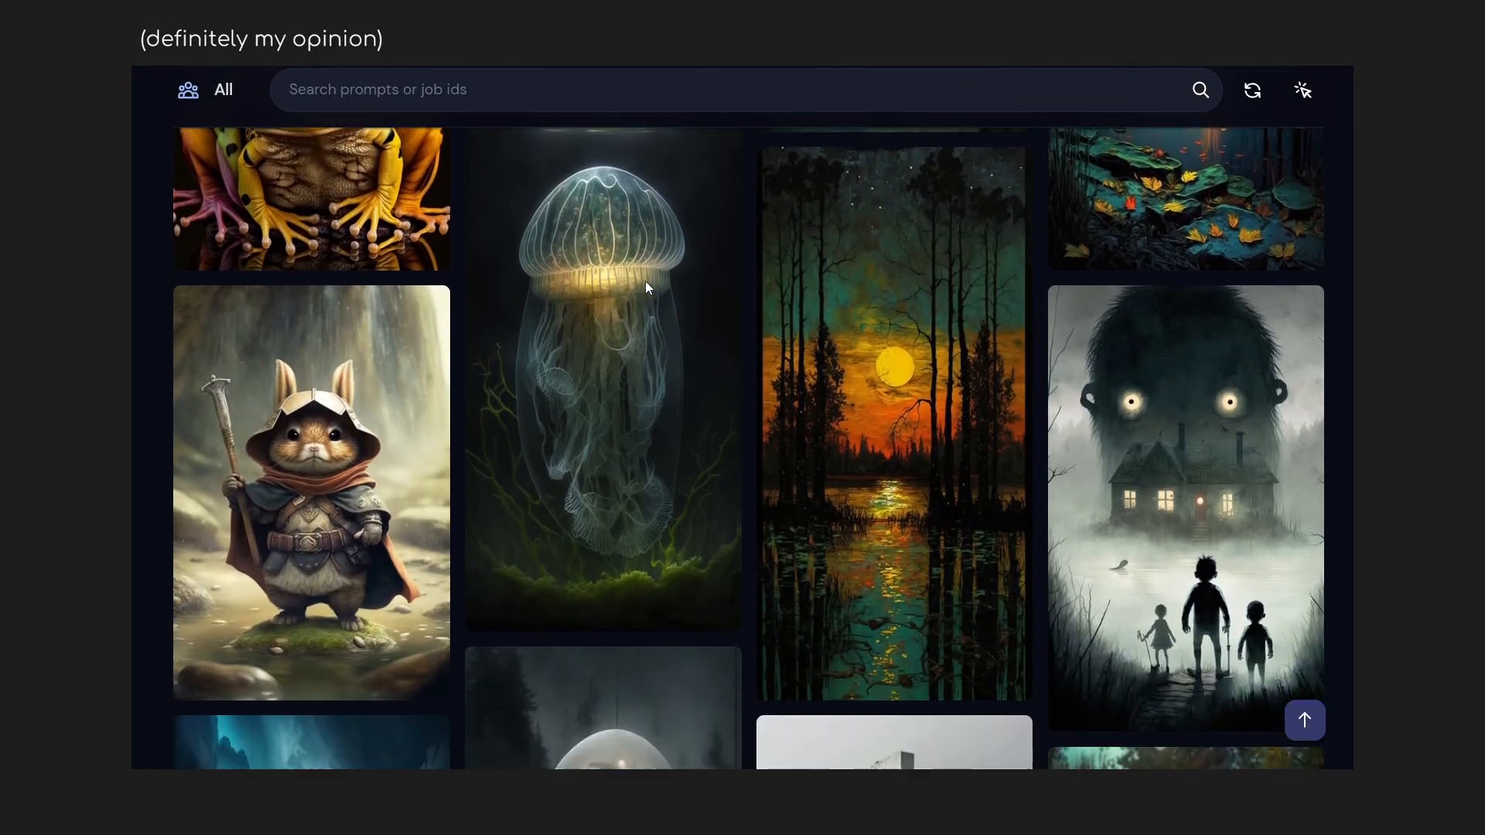
pyautogui.scroll(-3)
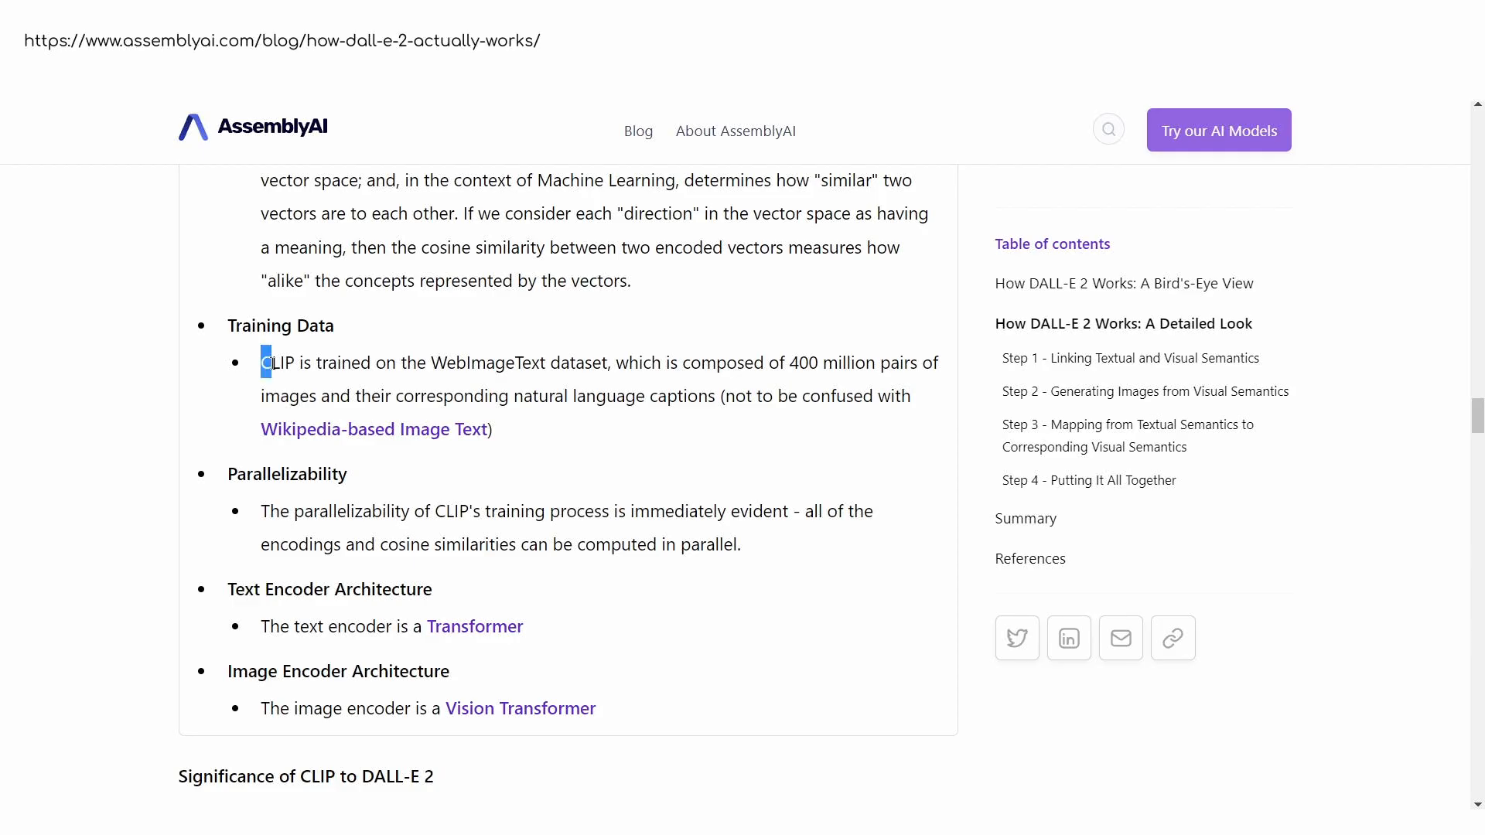
pyautogui.moveTo(262, 362); pyautogui.dragTo(748, 396)
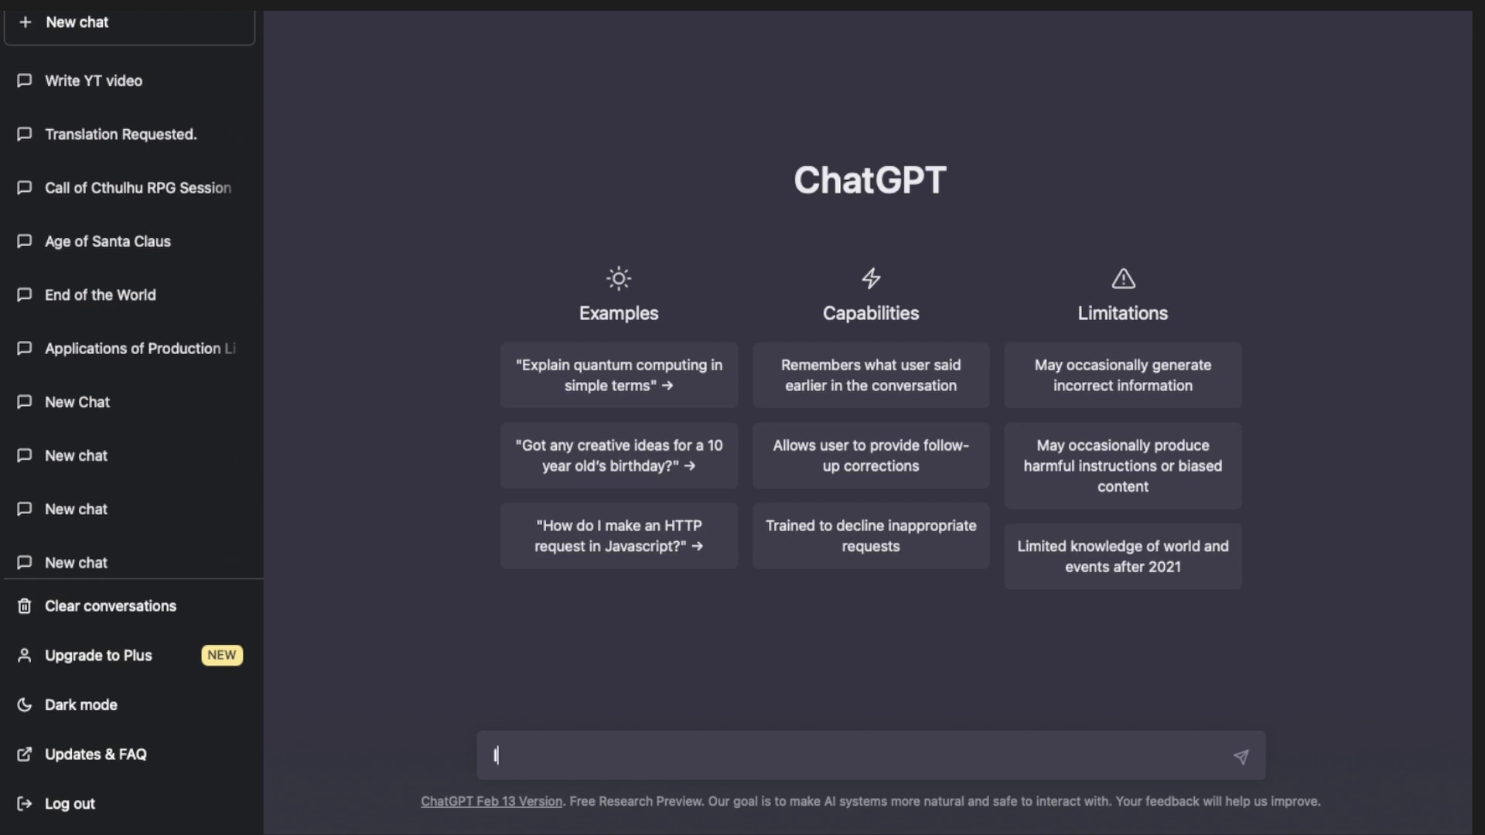
# Step: Ask ChatGPT for cooling and ventilation examples for a hot, dry-climate building, then scroll the answer
pyautogui.write('I want to design a building in a critically hot and dry climate. The building need')
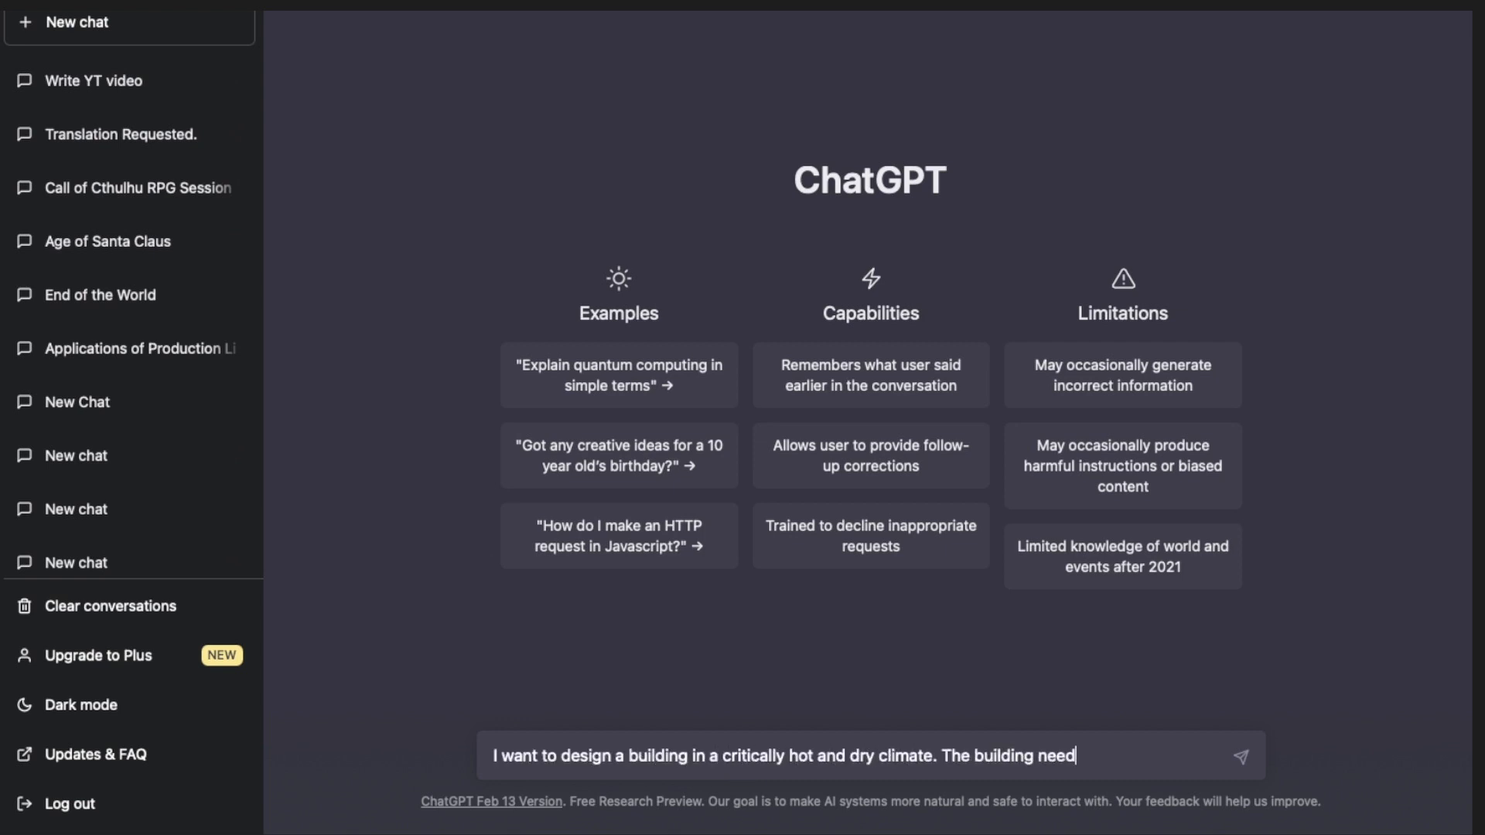
pyautogui.write('s to have an optimal ventilation and cooling system. Please provide me with examples from natural world where plants/animals/other living beeings cope with')
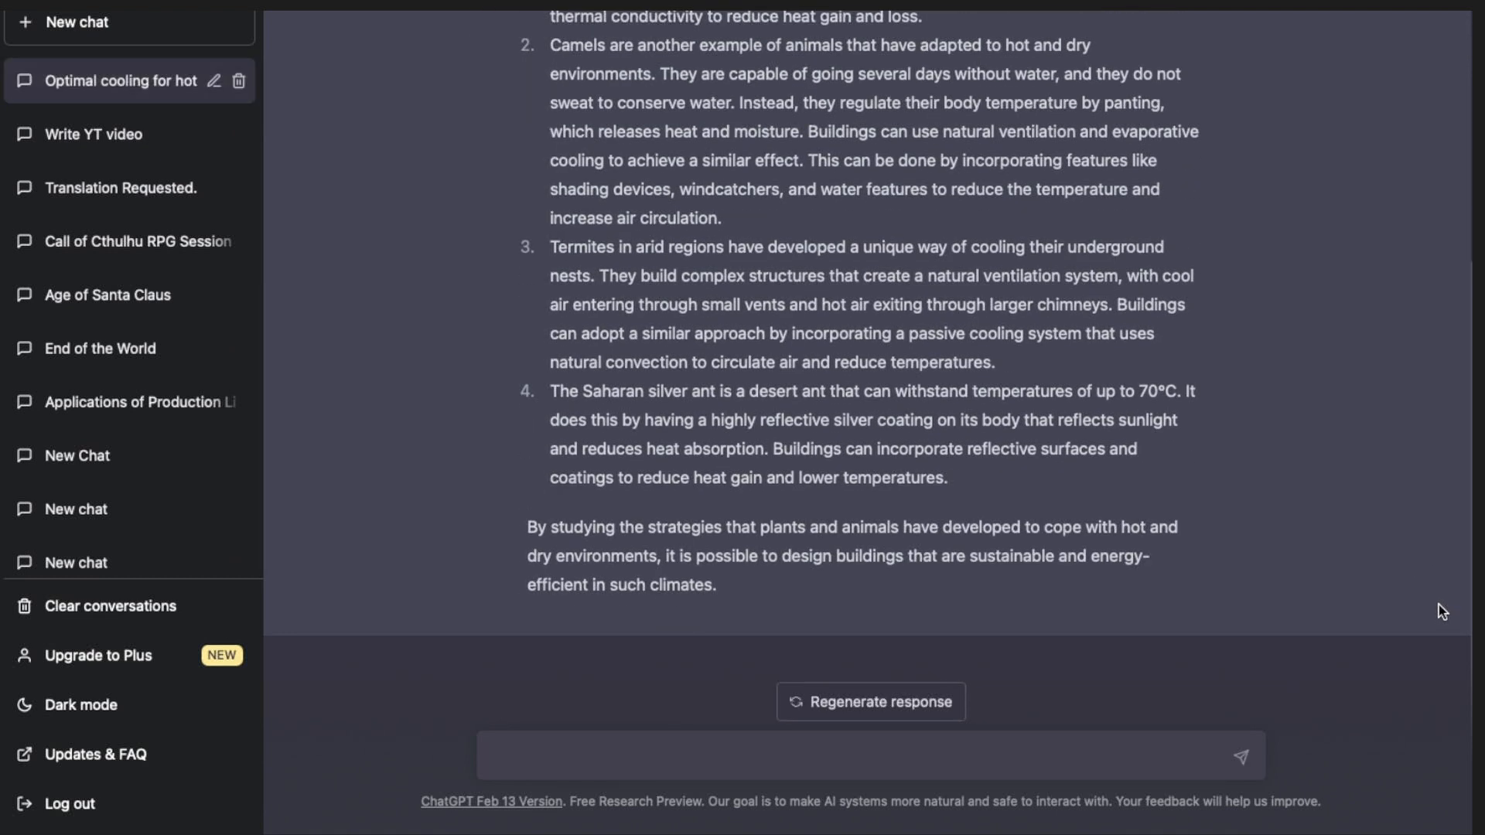
pyautogui.scroll(3)
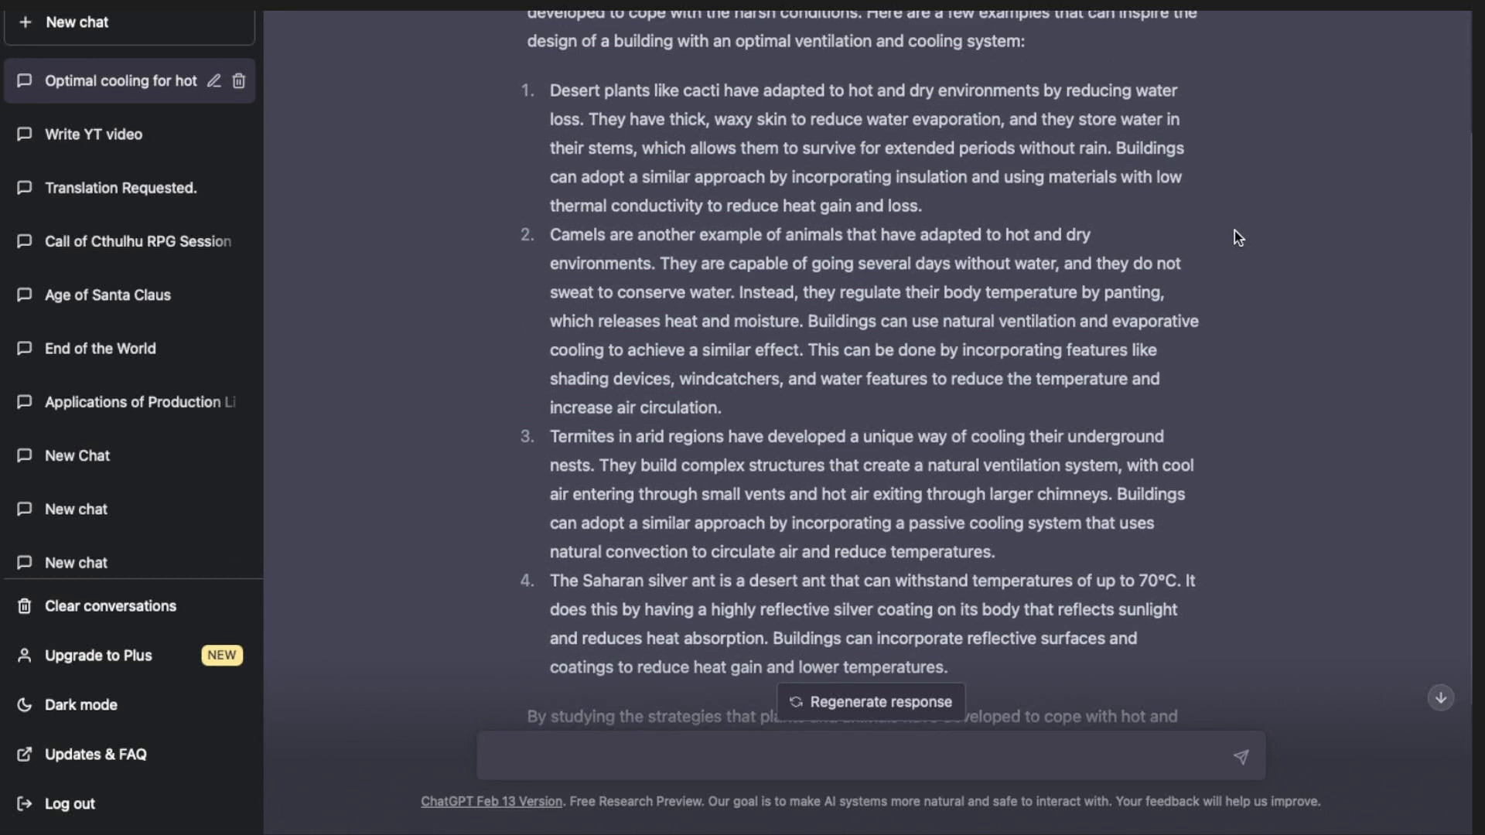
pyautogui.scroll(-3)
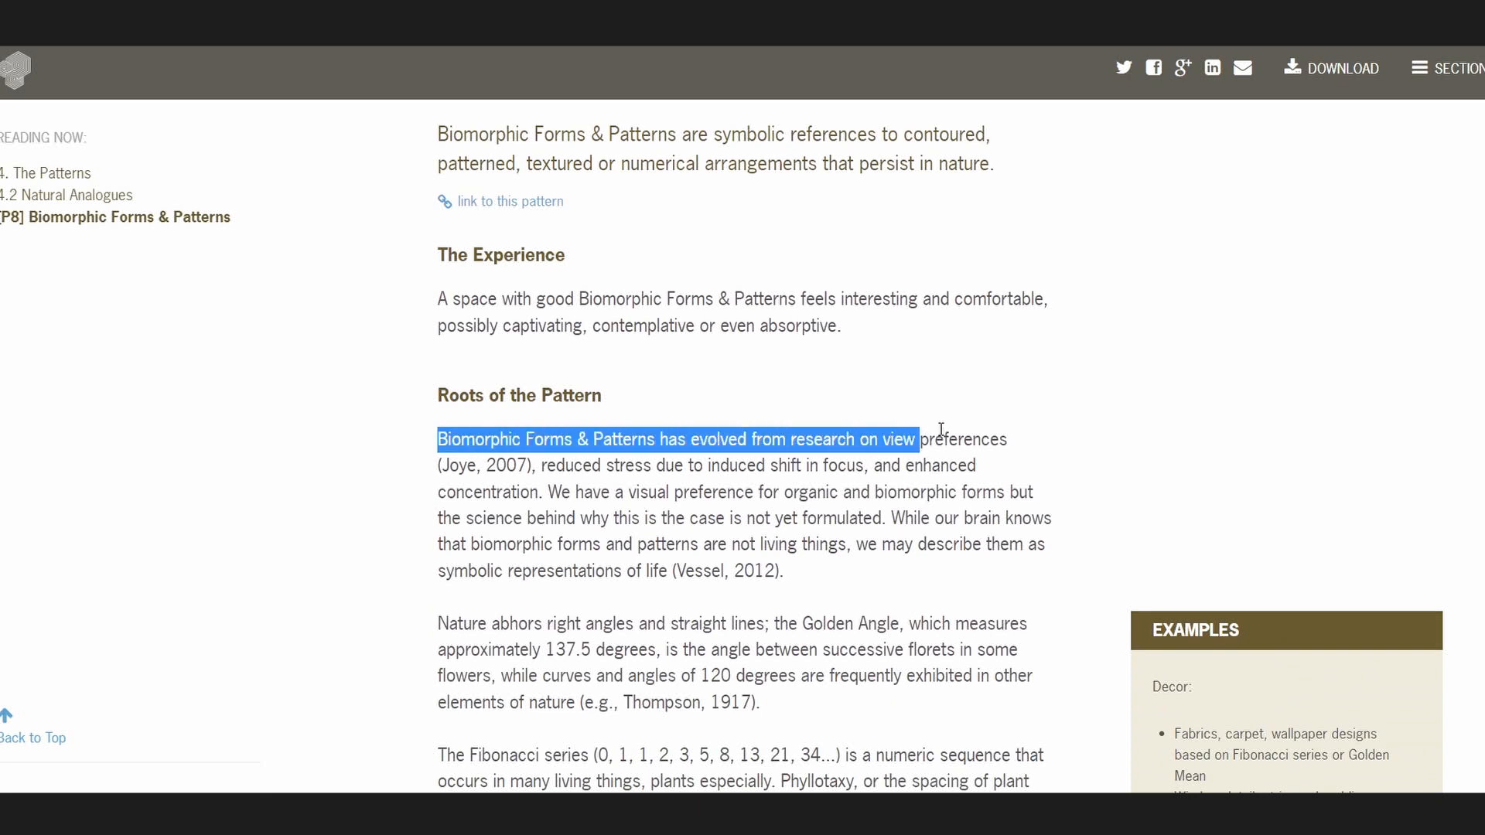
pyautogui.moveTo(915, 439); pyautogui.dragTo(545, 465)
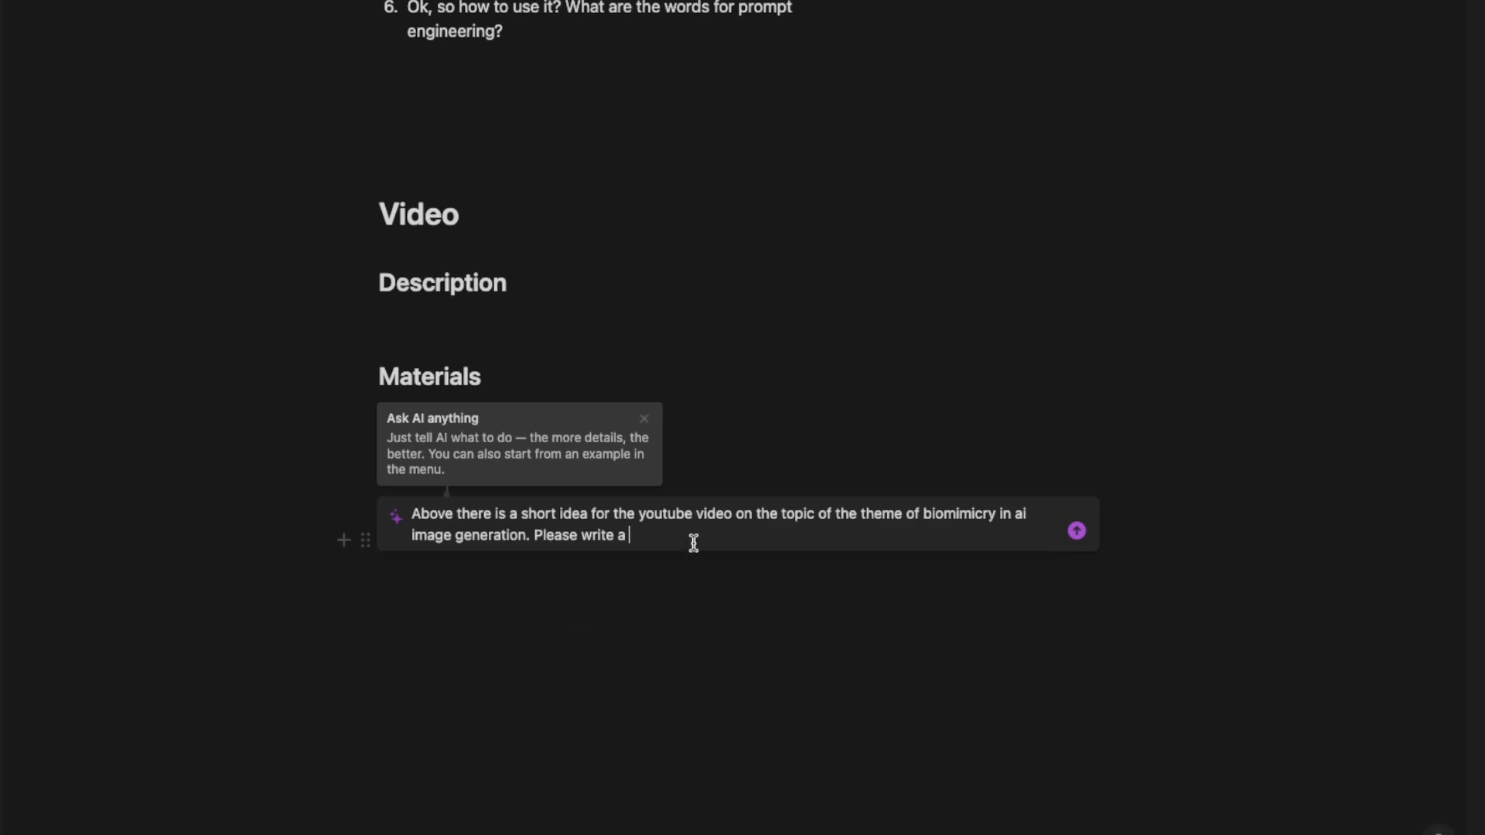
pyautogui.moveTo(820, 516)
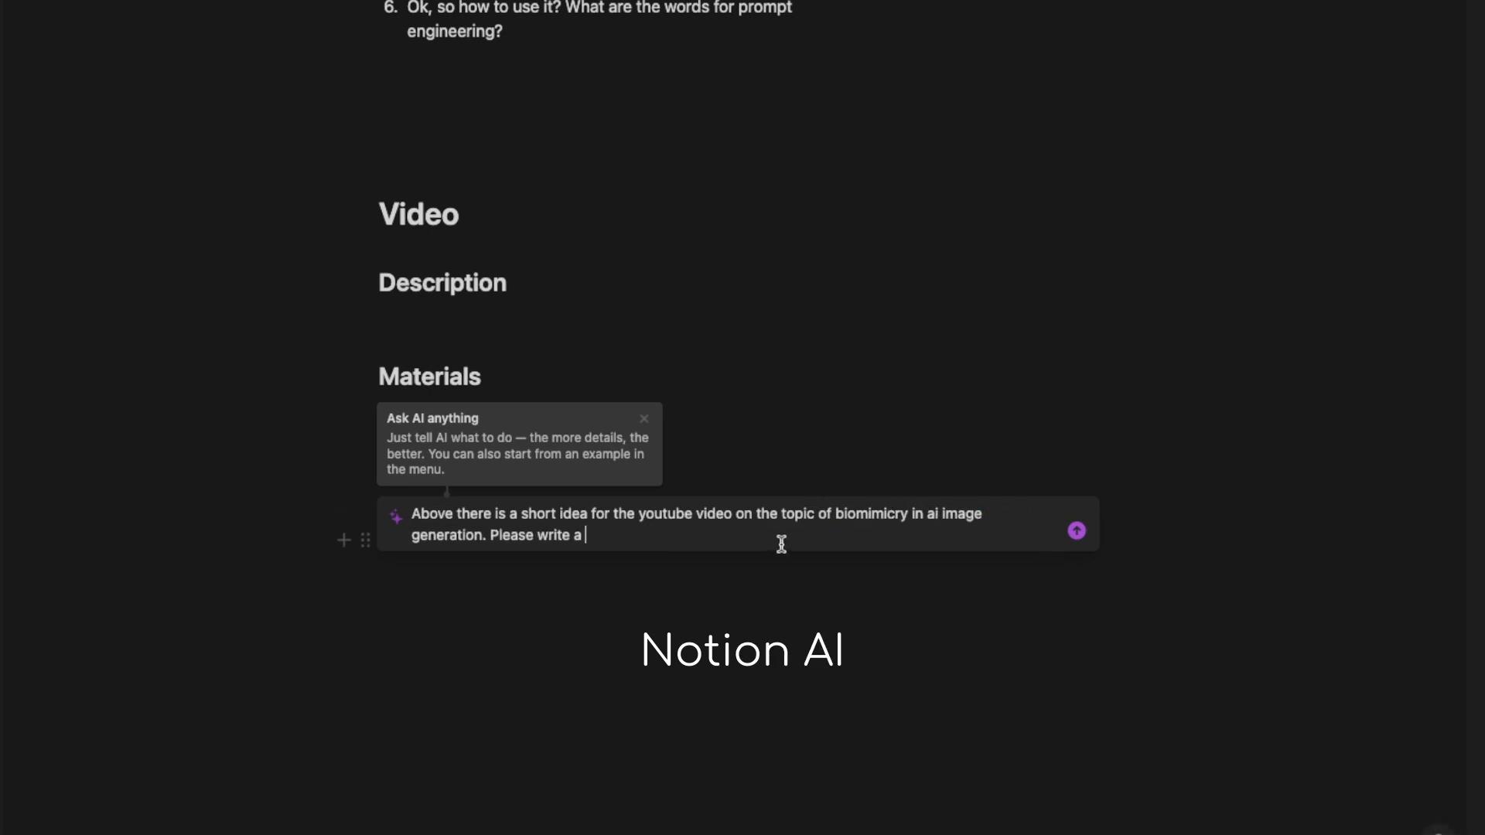
# Step: Add 'detailed outline' to the Notion AI request below Materials
pyautogui.write('detailed')
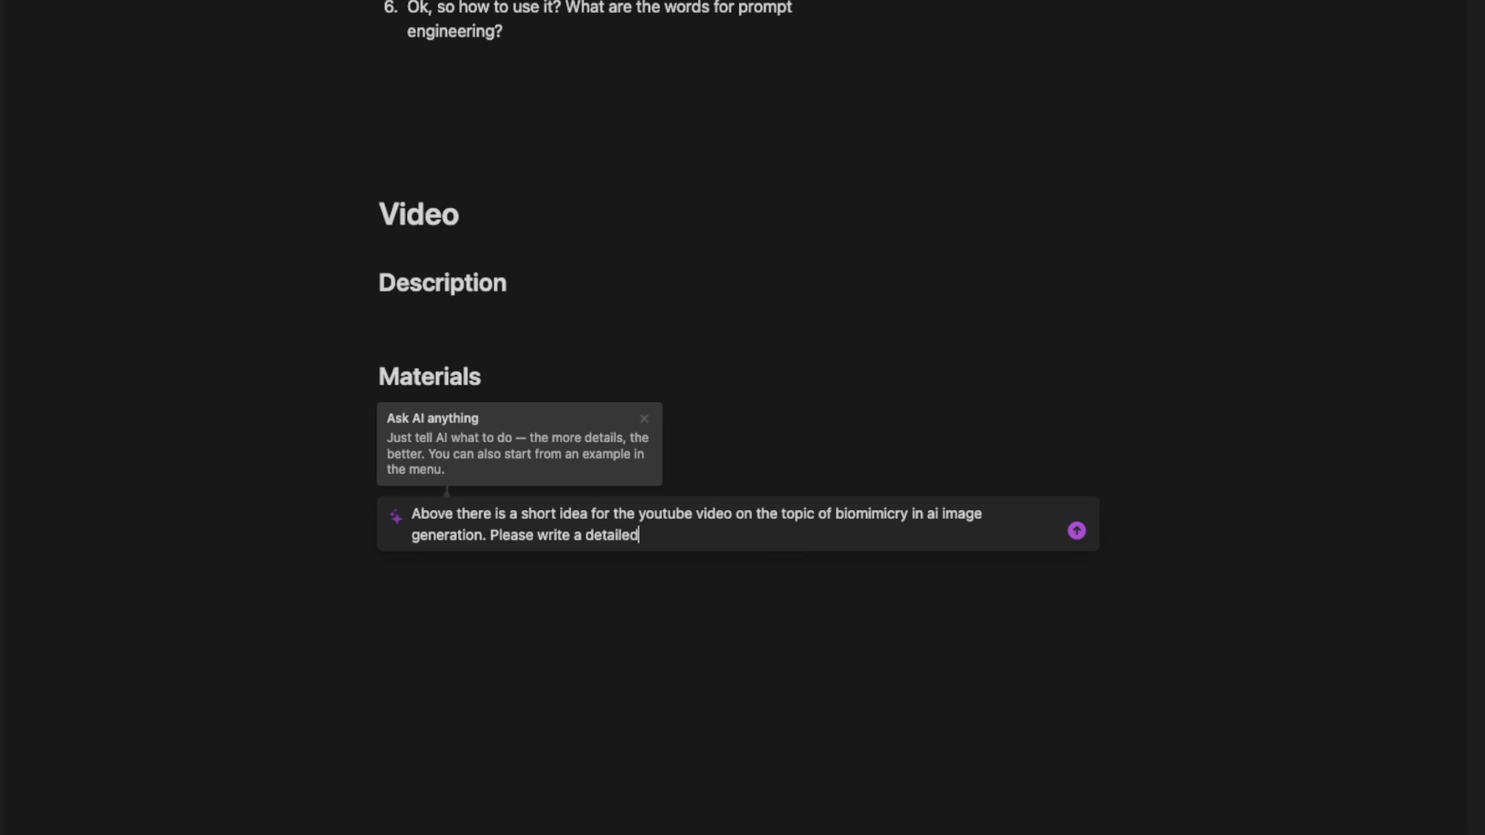
pyautogui.write('outline')
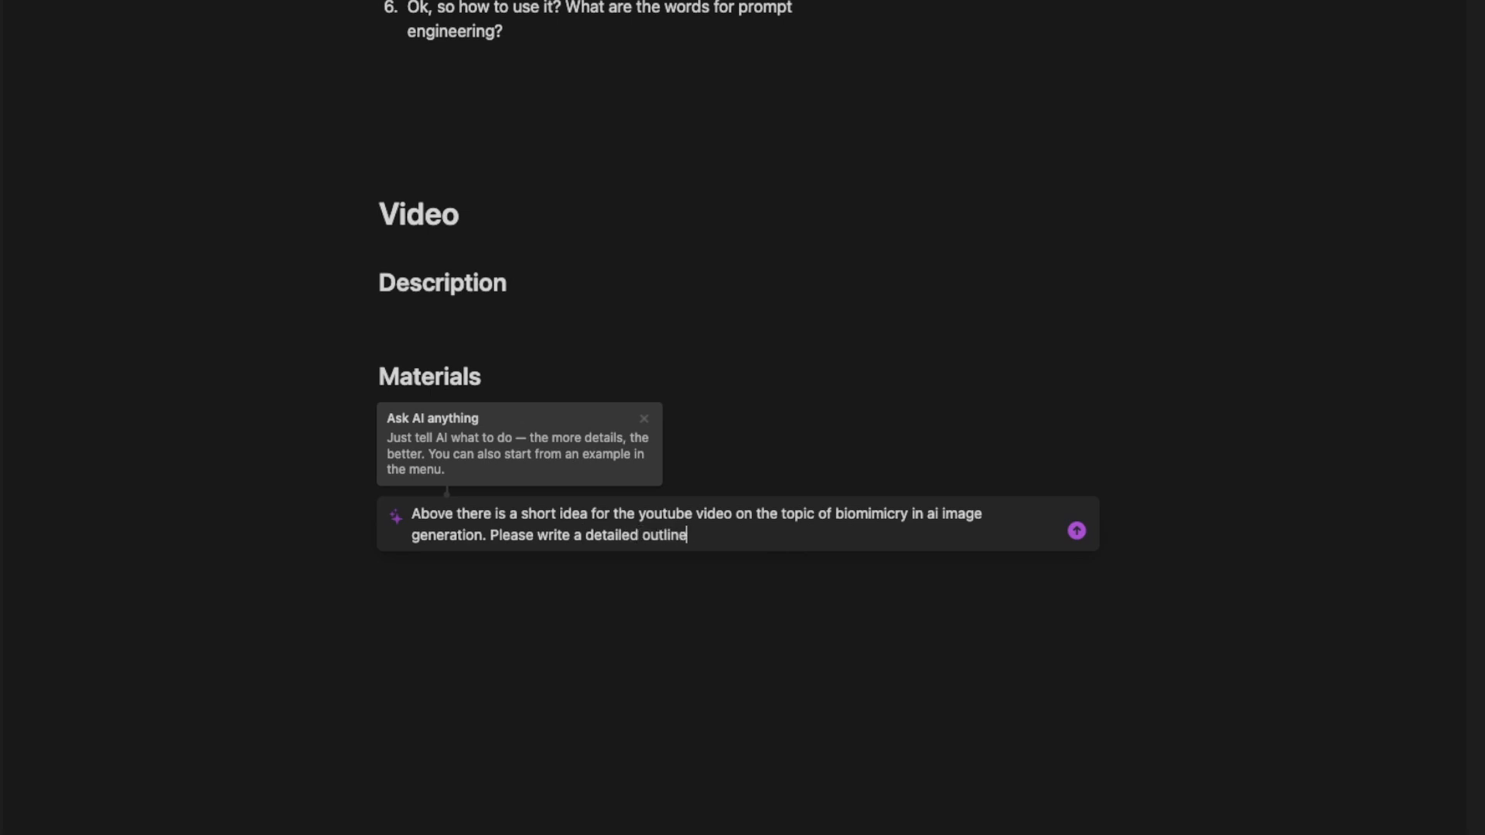